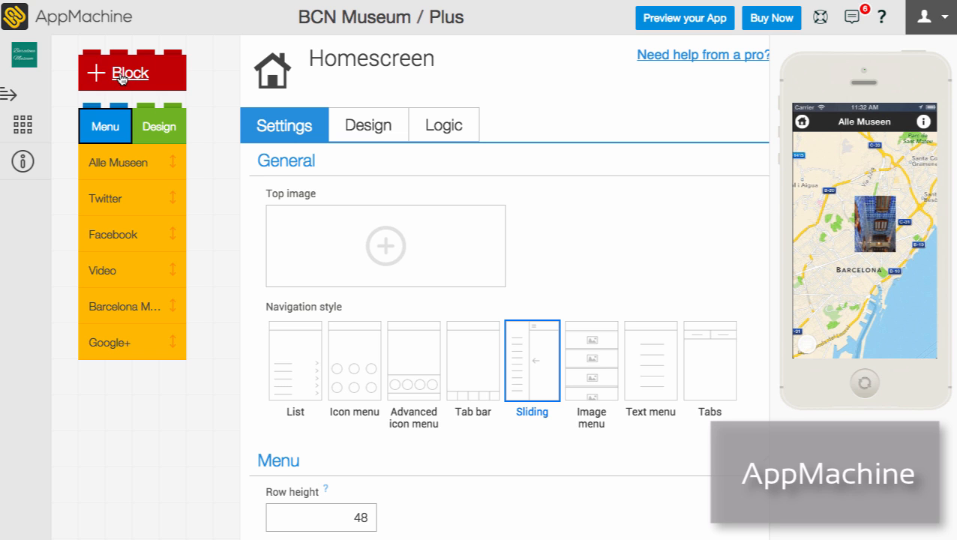
Add an Events block to the BCN Museum app, keep its source and the name Events, and finish
{"action": "left_click", "coordinate": [132, 72]}
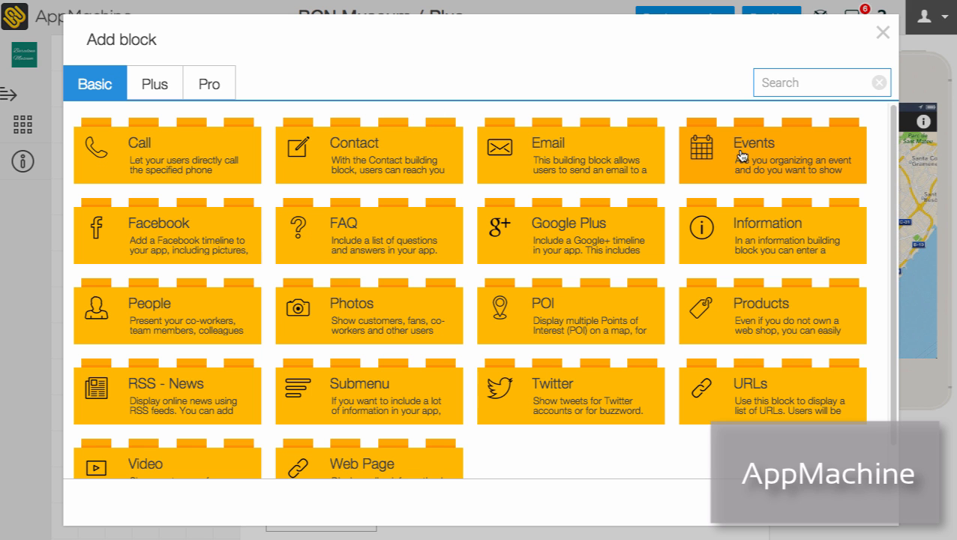
{"action": "left_click", "coordinate": [773, 153]}
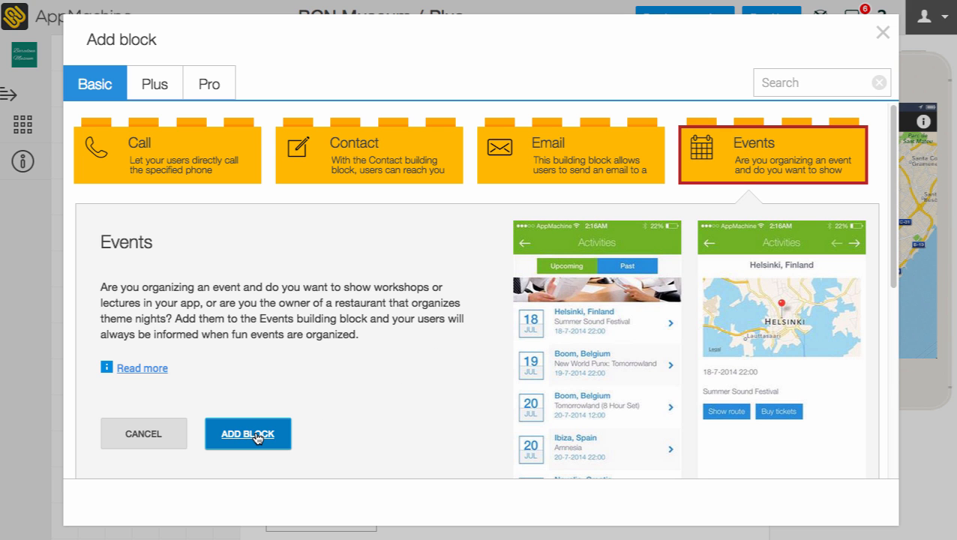
{"action": "left_click", "coordinate": [247, 433]}
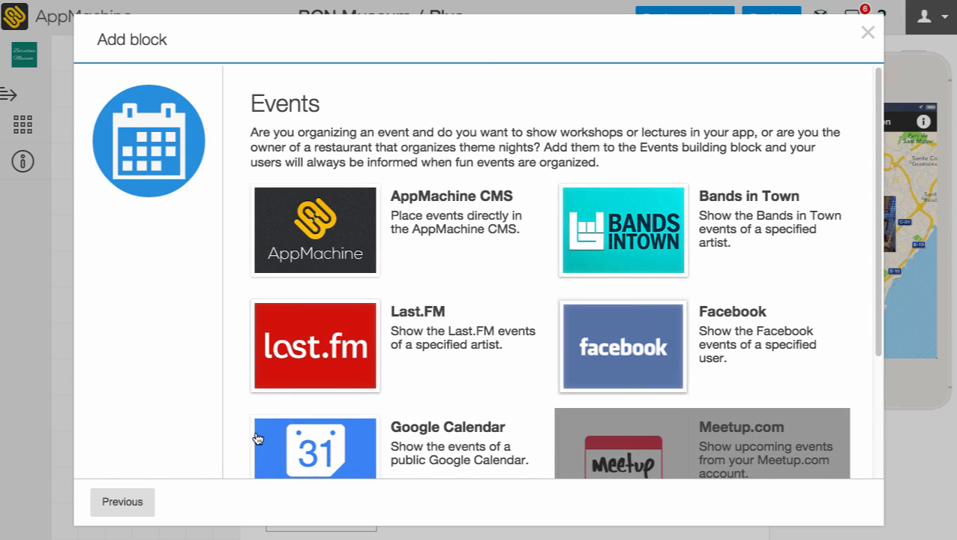
{"action": "left_click", "coordinate": [315, 231]}
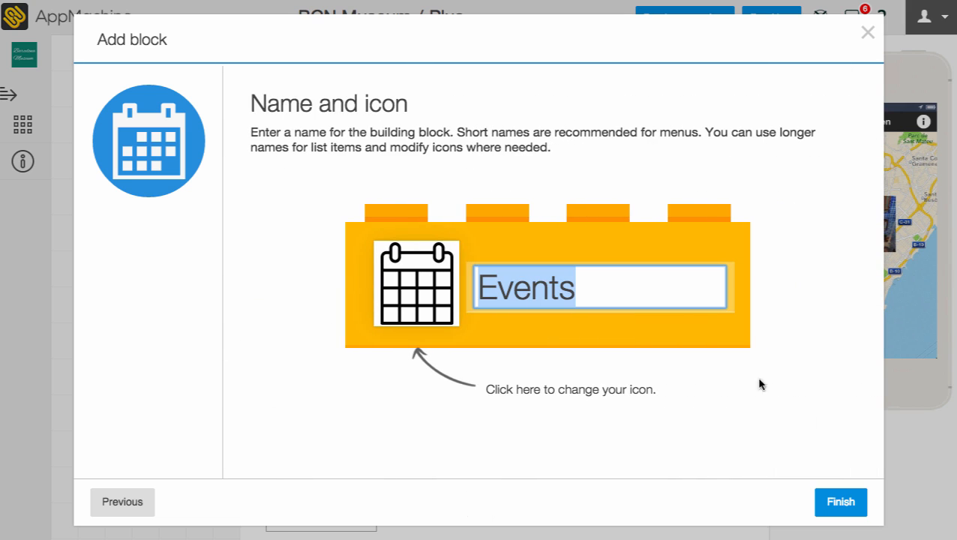
{"action": "left_click", "coordinate": [840, 501]}
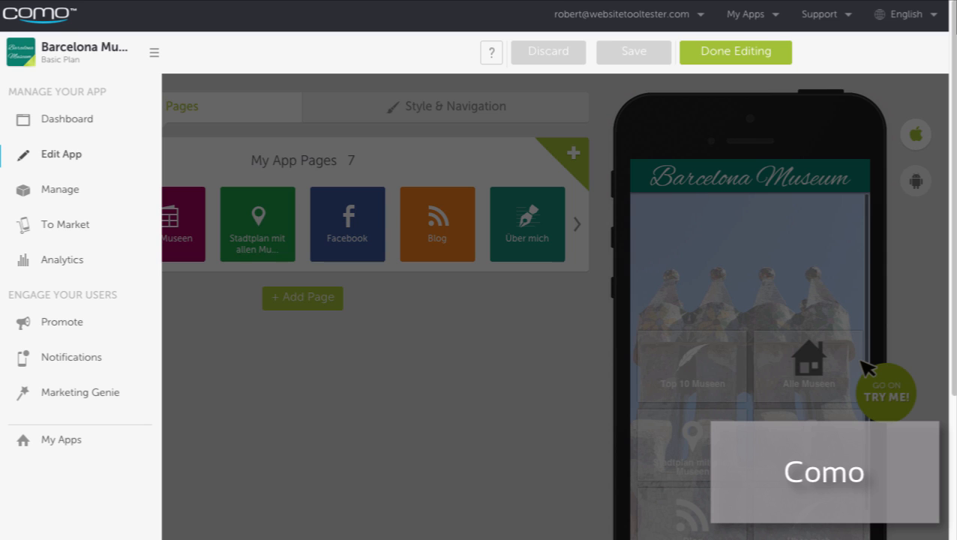
{"action": "mouse_move", "coordinate": [71, 226]}
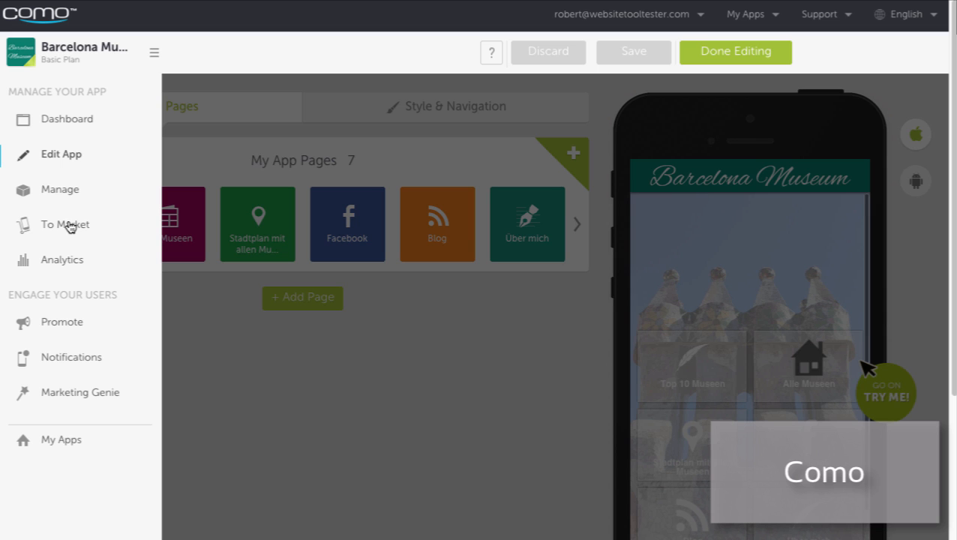
Show Como's To Market page for getting the Barcelona Museum app onto the stores
{"action": "left_click", "coordinate": [63, 225]}
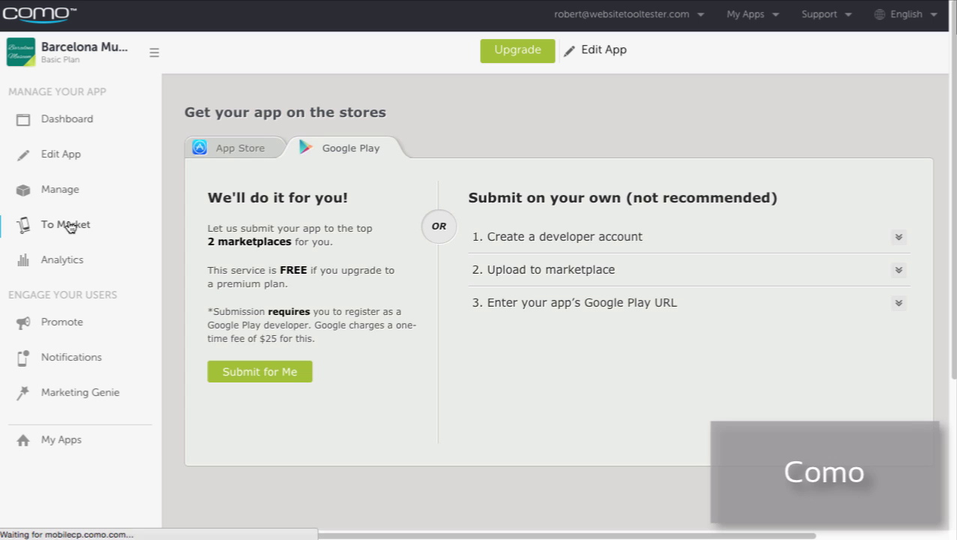
{"action": "mouse_move", "coordinate": [408, 264]}
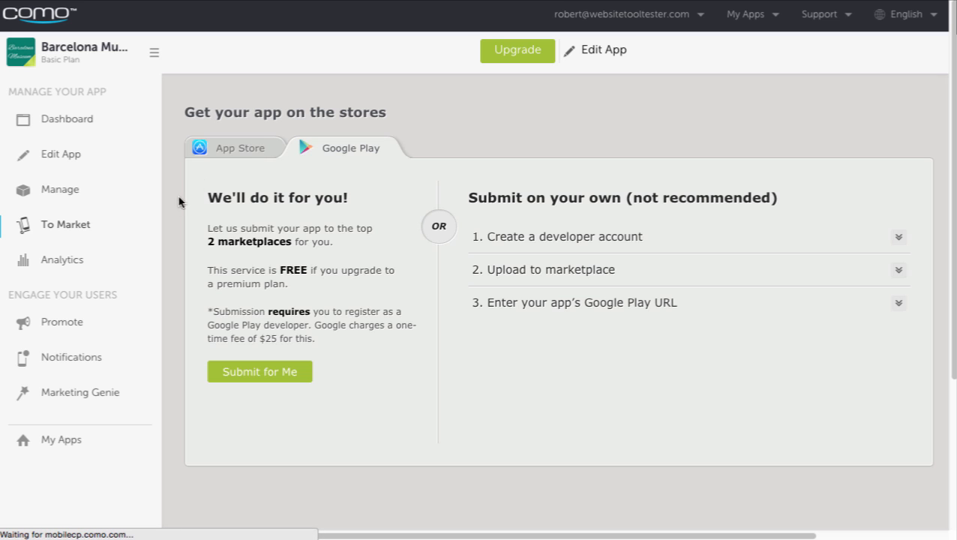
{"action": "left_click", "coordinate": [234, 148]}
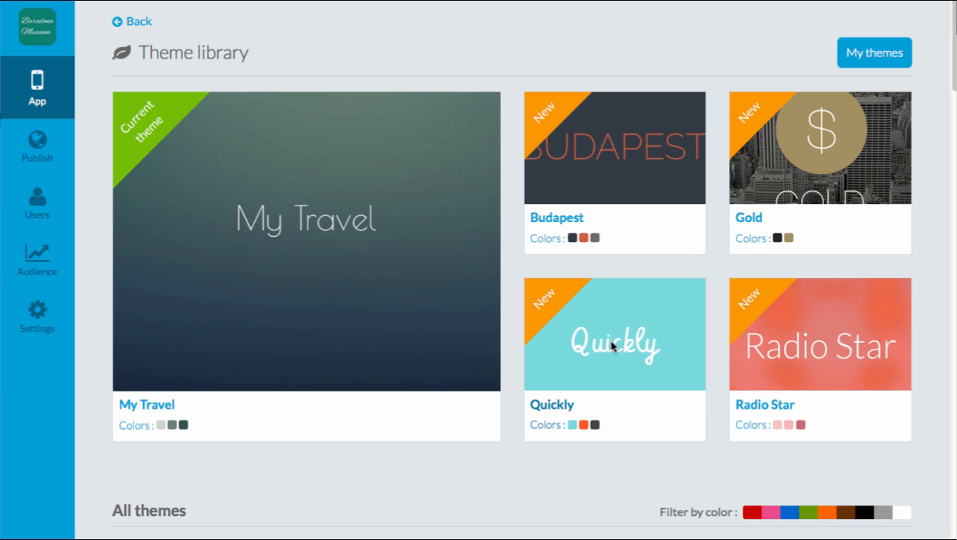
Preview the Quickly theme card's colours, fonts and glyphs in the theme library
{"action": "left_click", "coordinate": [615, 334]}
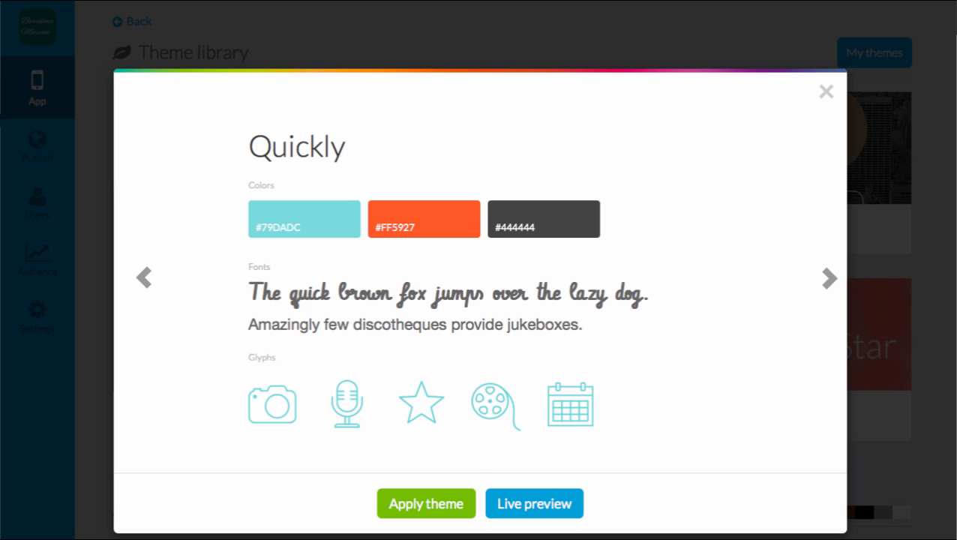
{"action": "left_click", "coordinate": [534, 504]}
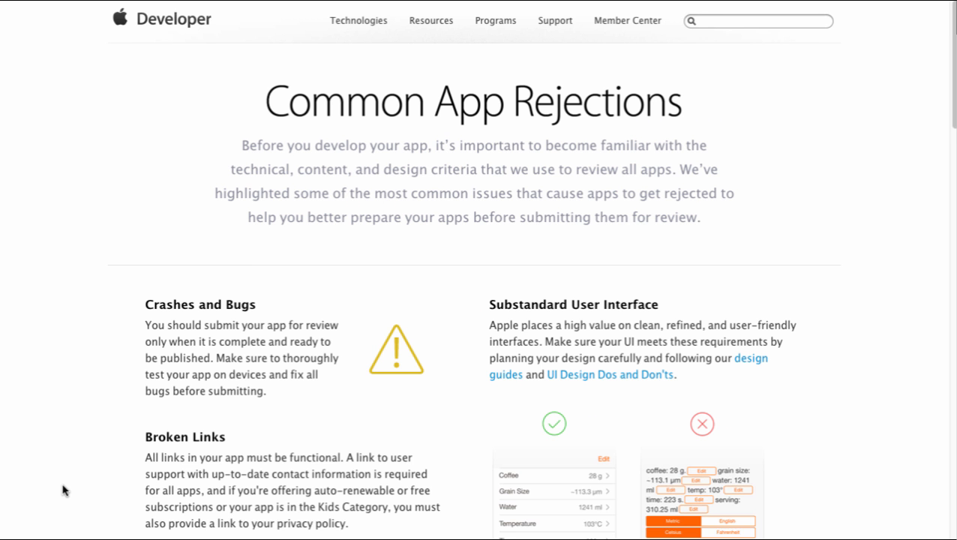
{"action": "scroll", "scroll_direction": "down", "scroll_amount": 3}
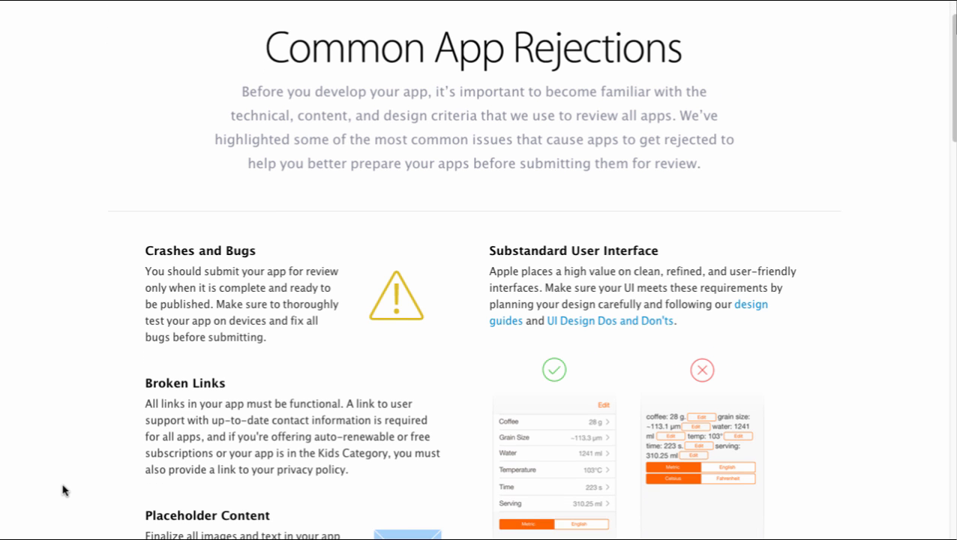
{"action": "scroll", "scroll_direction": "down", "scroll_amount": 3}
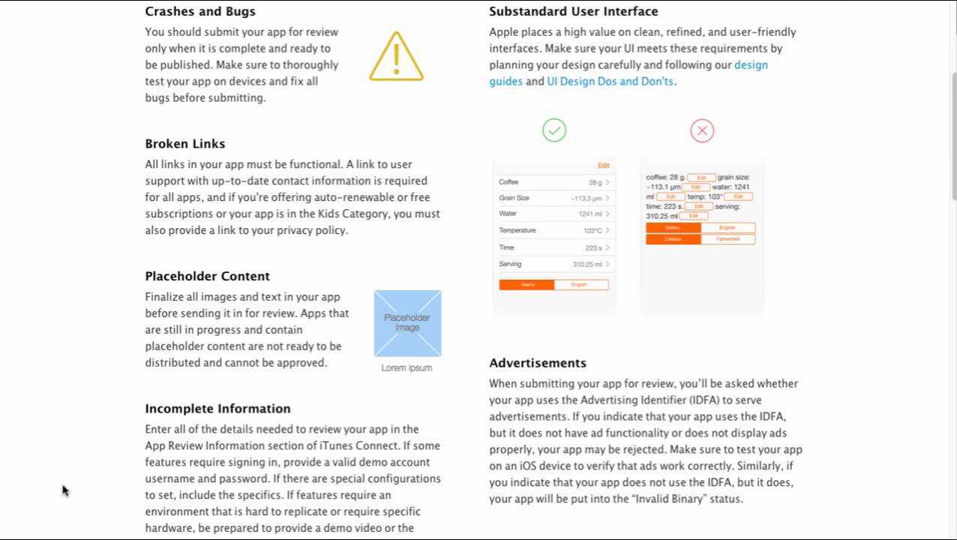
{"action": "scroll", "scroll_direction": "down", "scroll_amount": 3}
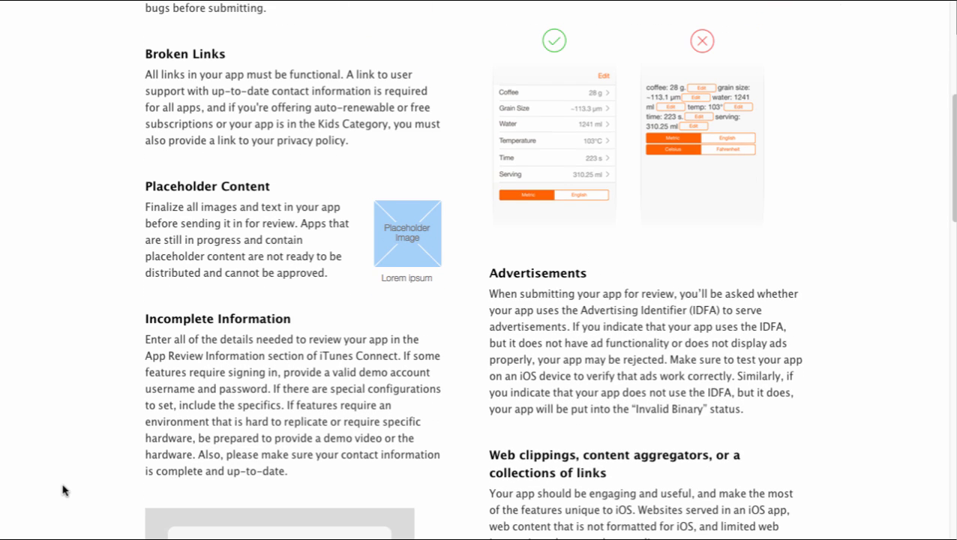
{"action": "scroll", "scroll_direction": "down", "scroll_amount": 3}
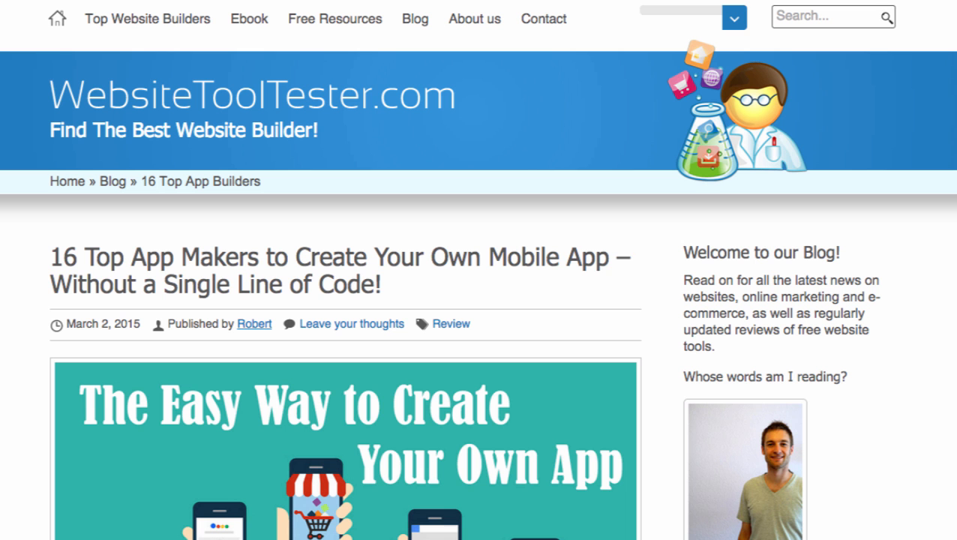
{"action": "scroll", "scroll_direction": "down", "scroll_amount": 3}
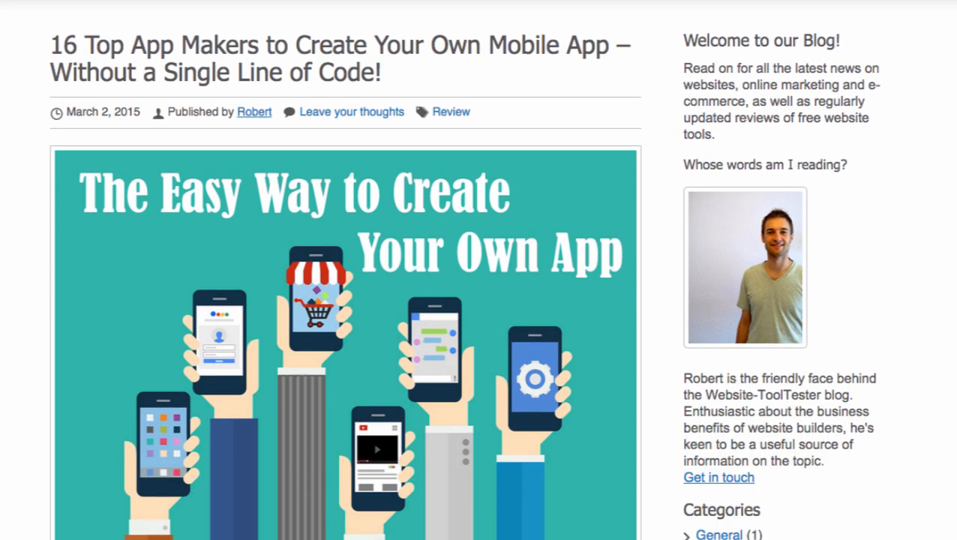
{"action": "scroll", "scroll_direction": "down", "scroll_amount": 3}
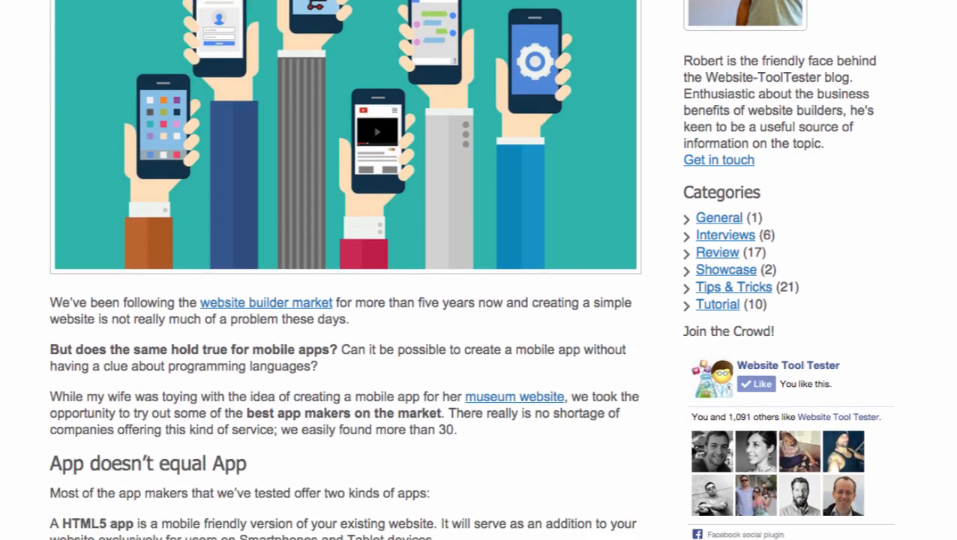
{"action": "scroll", "scroll_direction": "down", "scroll_amount": 3}
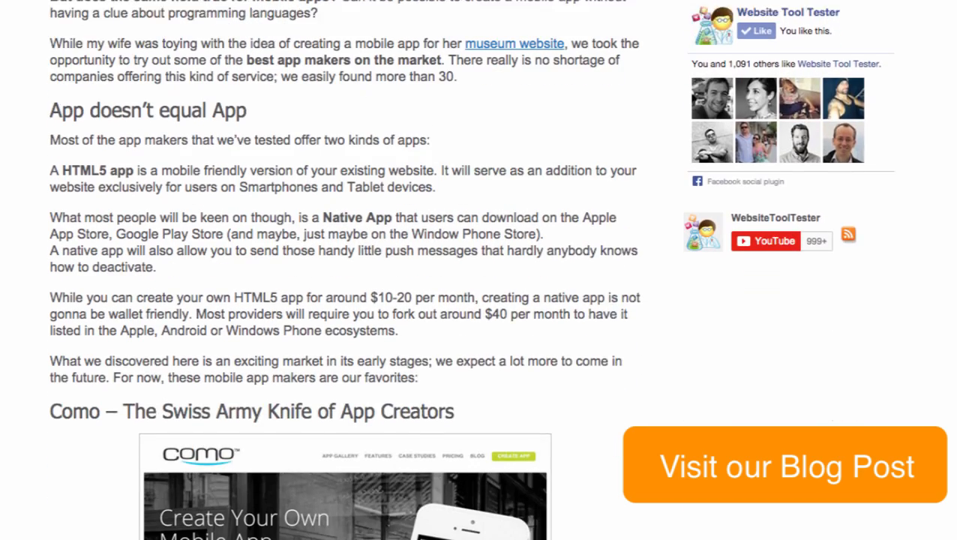
{"action": "scroll", "scroll_direction": "down", "scroll_amount": 3}
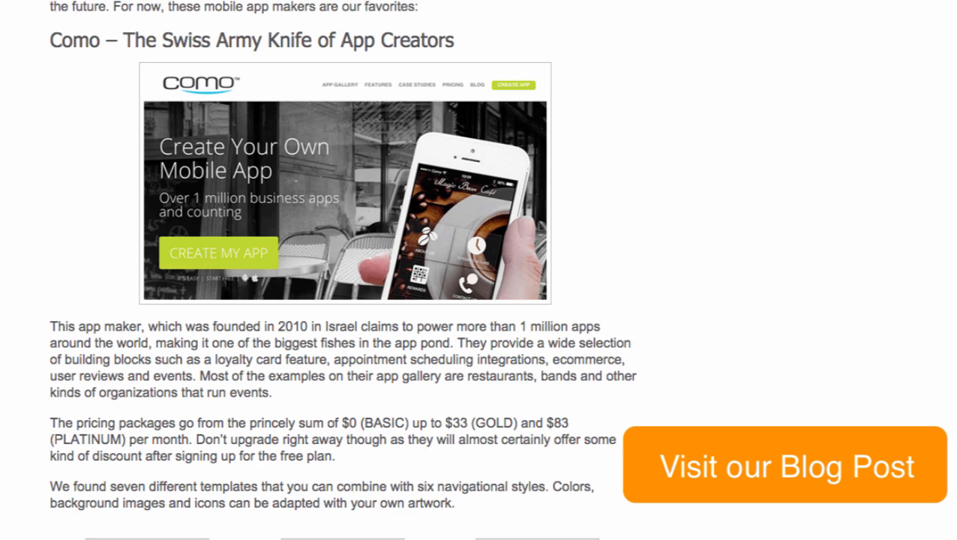
{"action": "scroll", "scroll_direction": "down", "scroll_amount": 3}
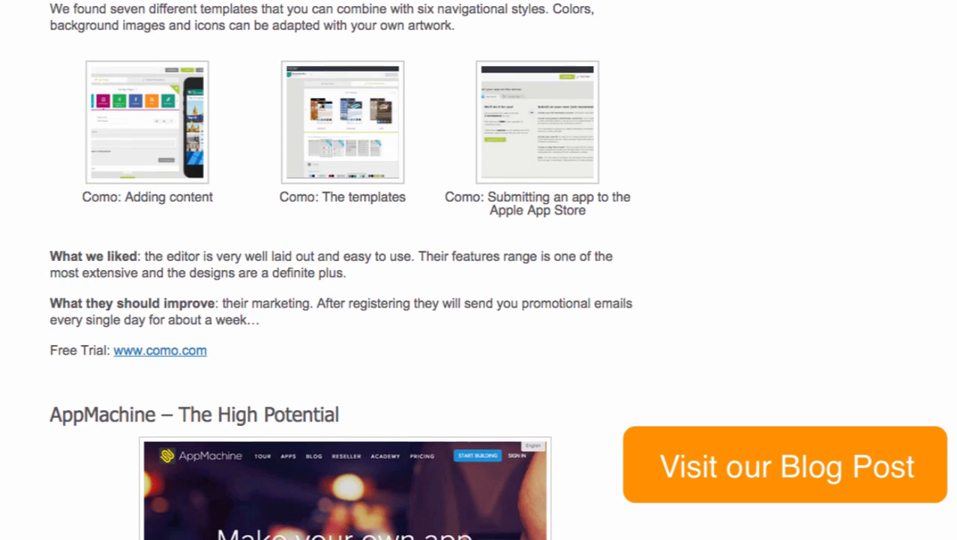